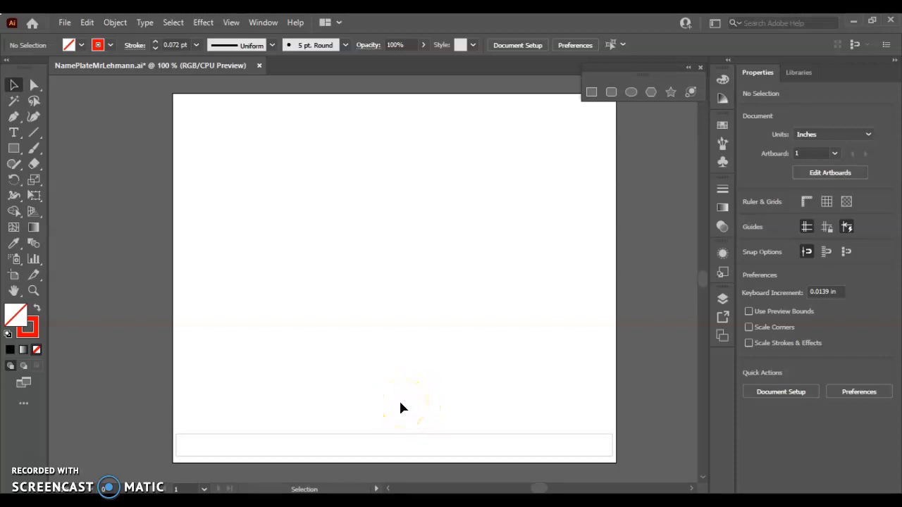
pyautogui.moveTo(289, 422)
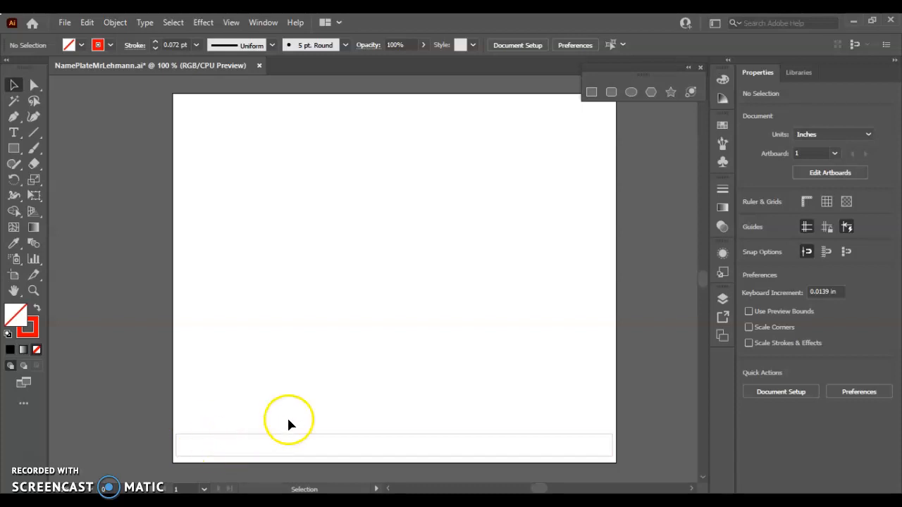
pyautogui.moveTo(483, 444)
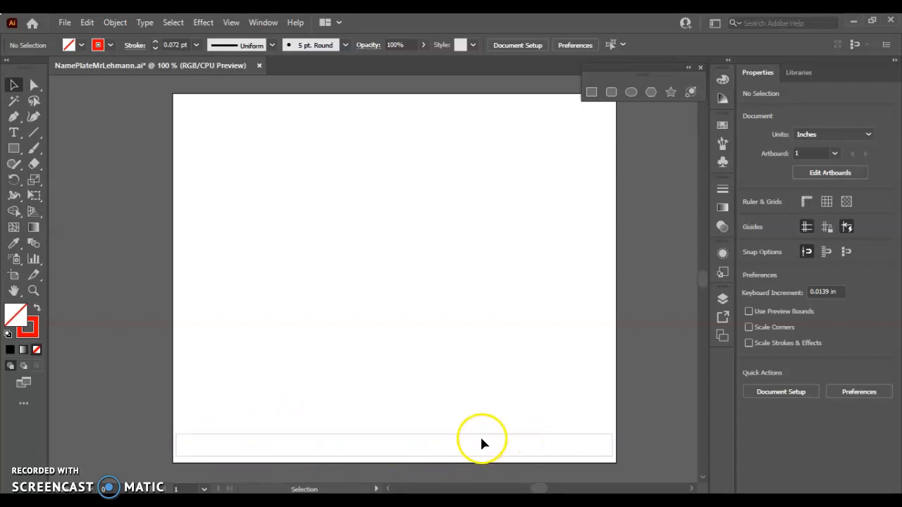
pyautogui.moveTo(430, 435)
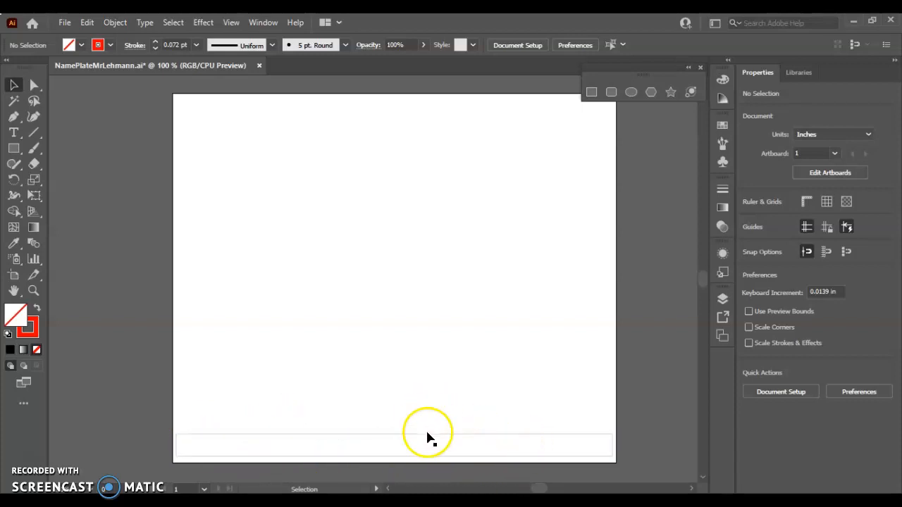
pyautogui.moveTo(424, 444)
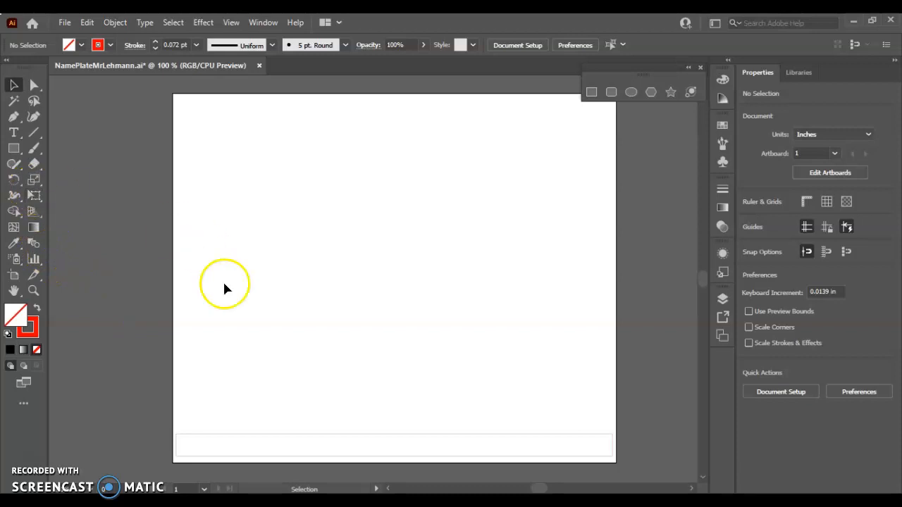
pyautogui.moveTo(474, 449)
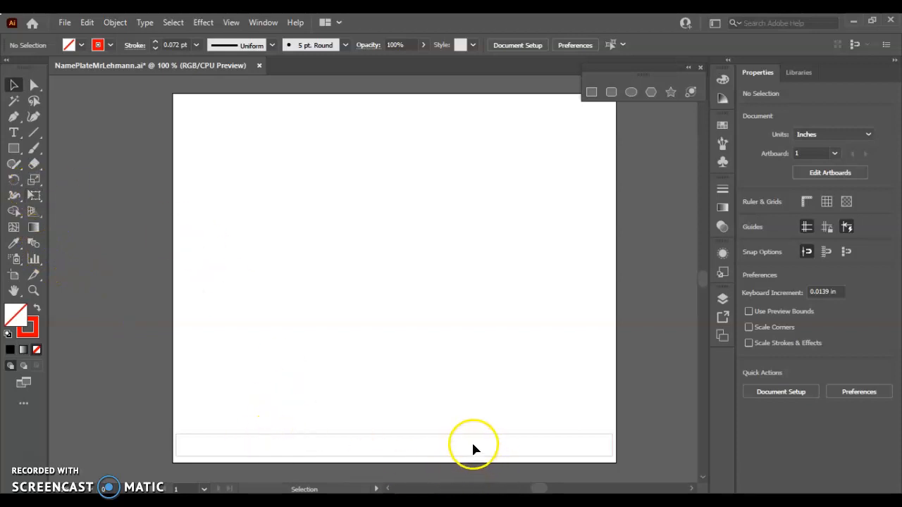
pyautogui.moveTo(356, 344)
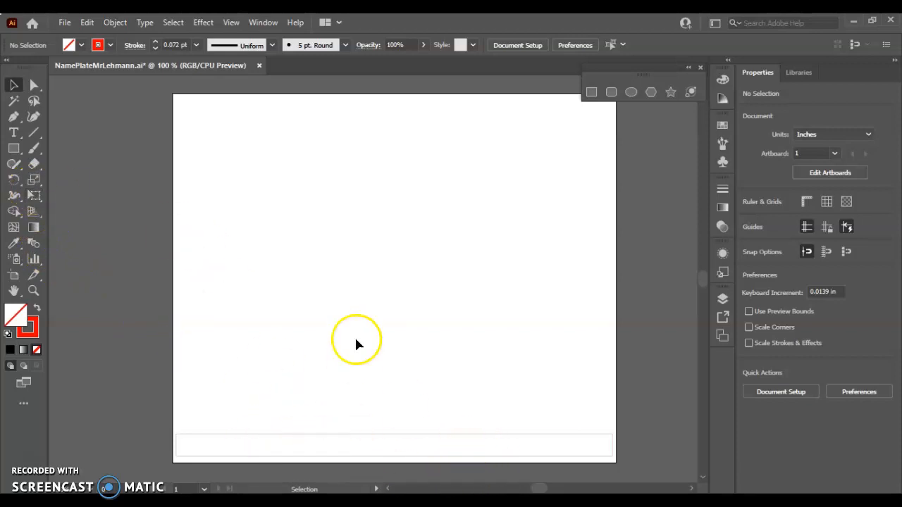
pyautogui.moveTo(118, 45)
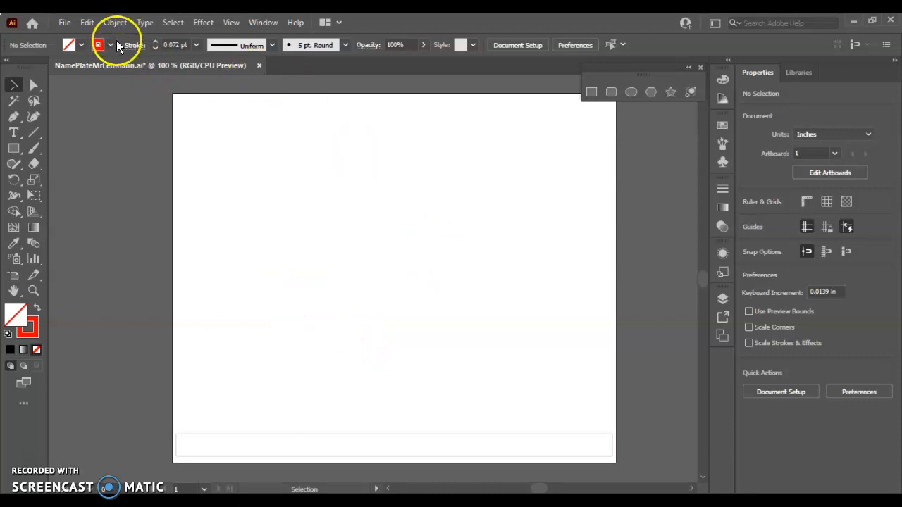
# Keep the Essentials Classic workspace active, chosen from the workspace list
pyautogui.click(99, 44)
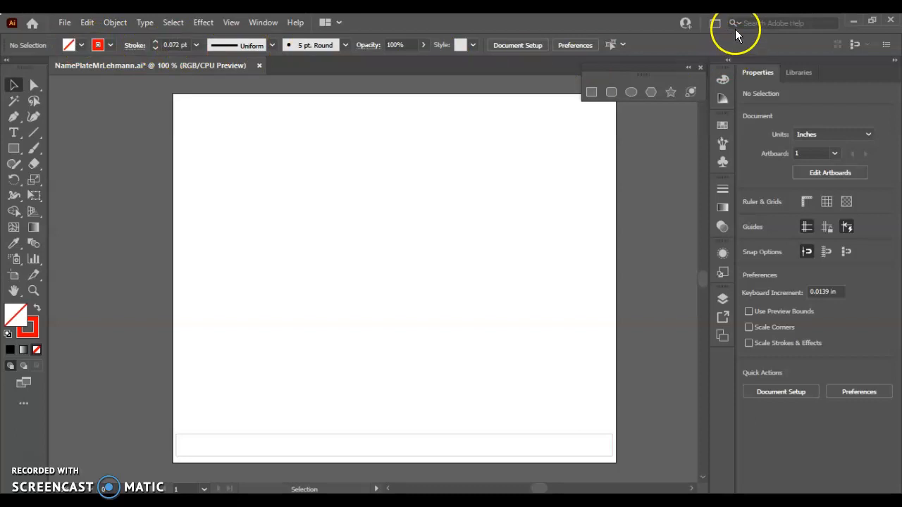
pyautogui.click(715, 23)
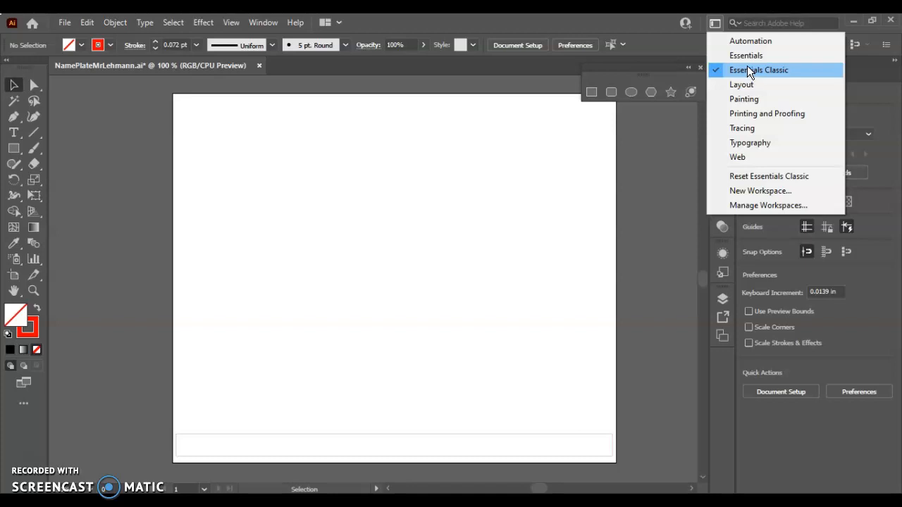
pyautogui.click(758, 70)
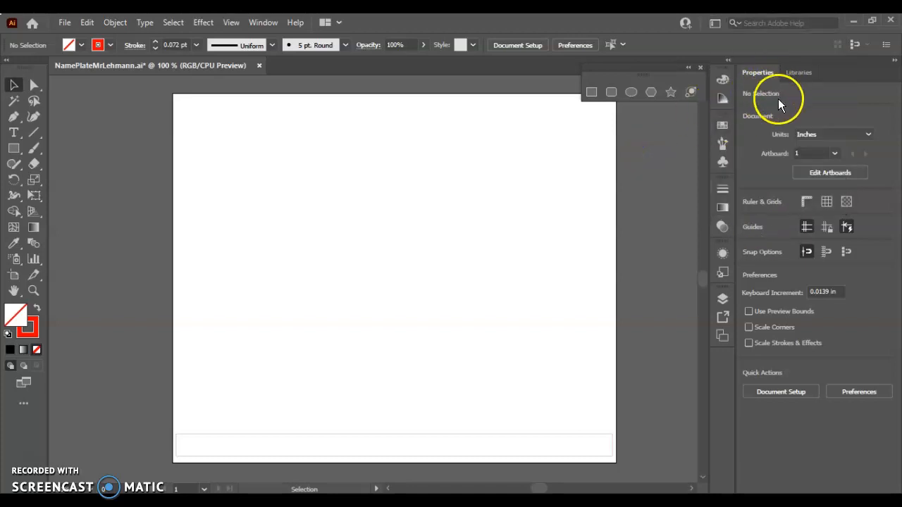
pyautogui.moveTo(708, 224)
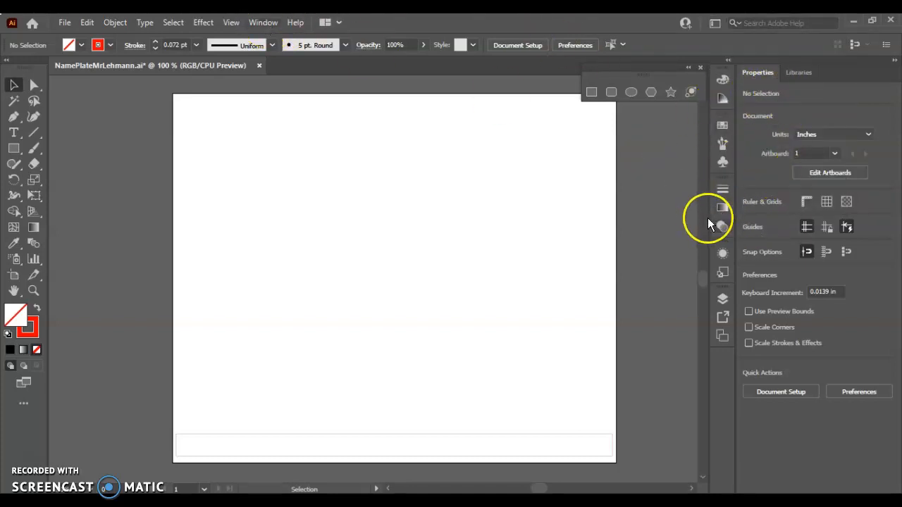
pyautogui.moveTo(745, 161)
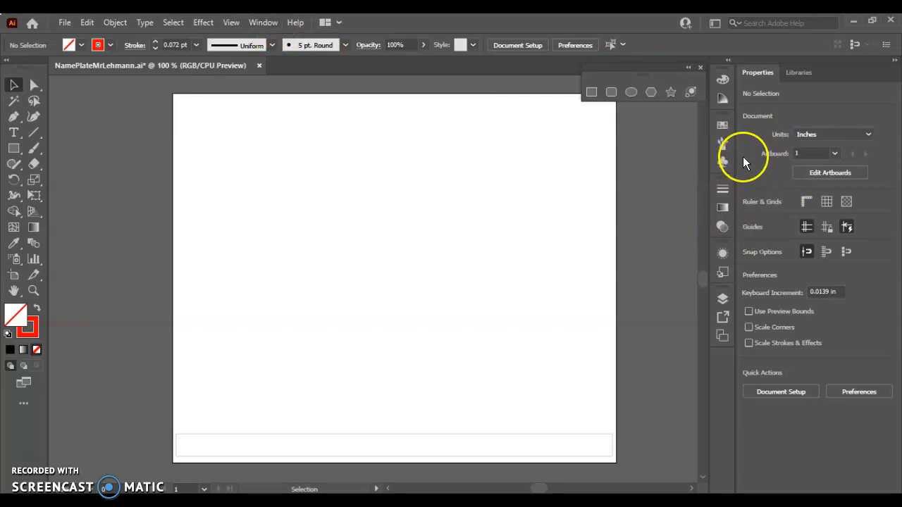
pyautogui.moveTo(513, 215)
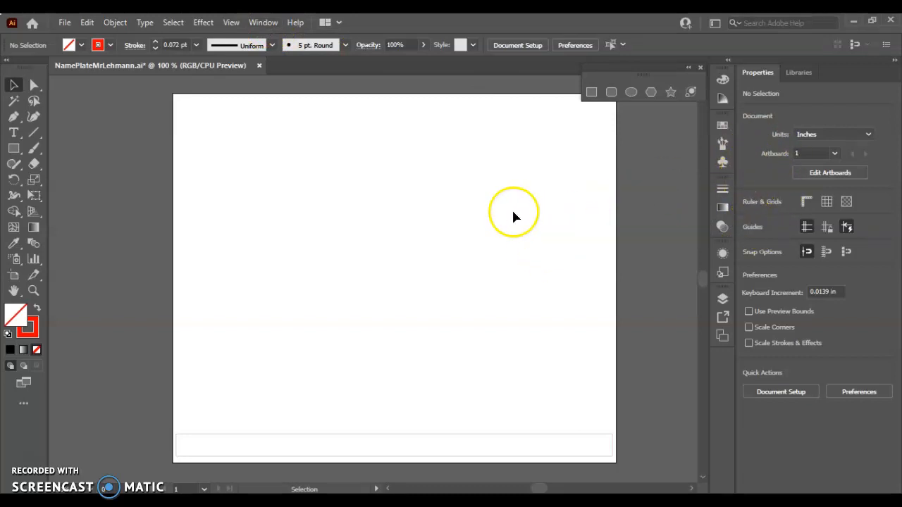
pyautogui.moveTo(405, 286)
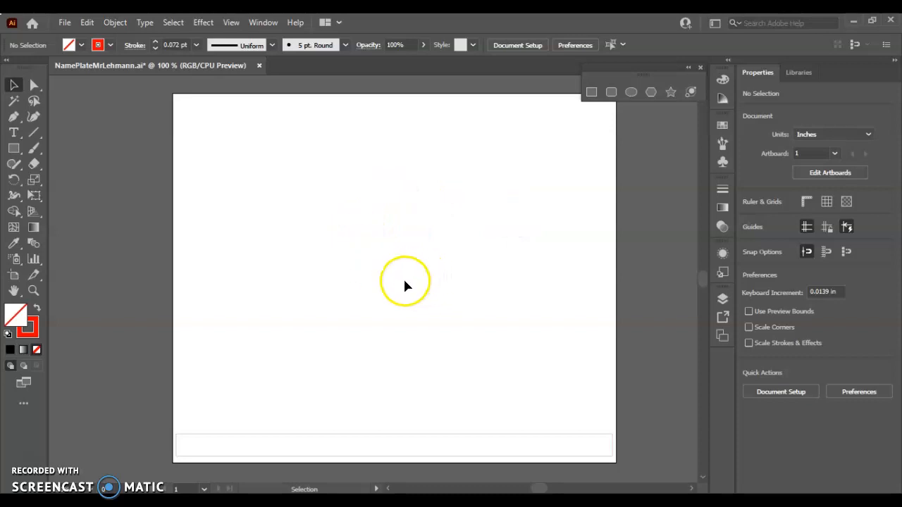
pyautogui.moveTo(331, 167)
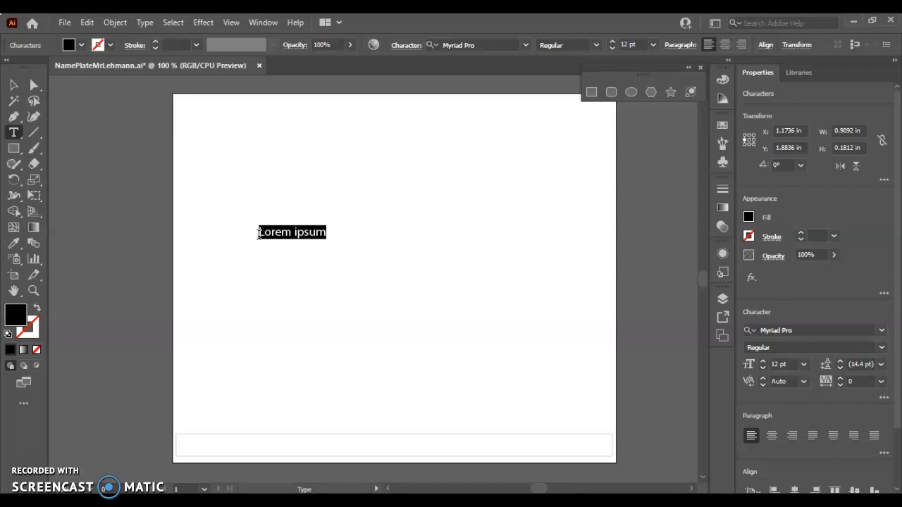
pyautogui.moveTo(349, 203)
pyautogui.write('Lehmann')
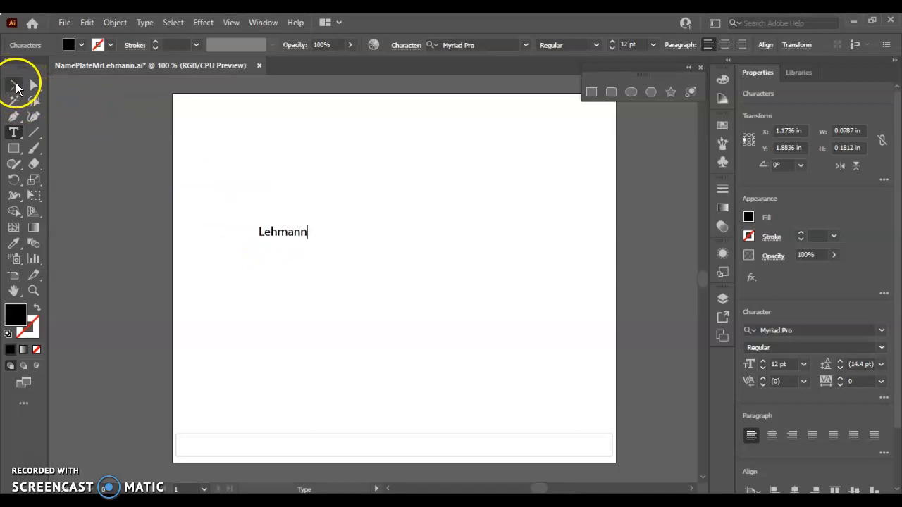
# Move the Lehmann text down and enlarge it to about 173 pt atop the bottom rectangle
pyautogui.click(14, 85)
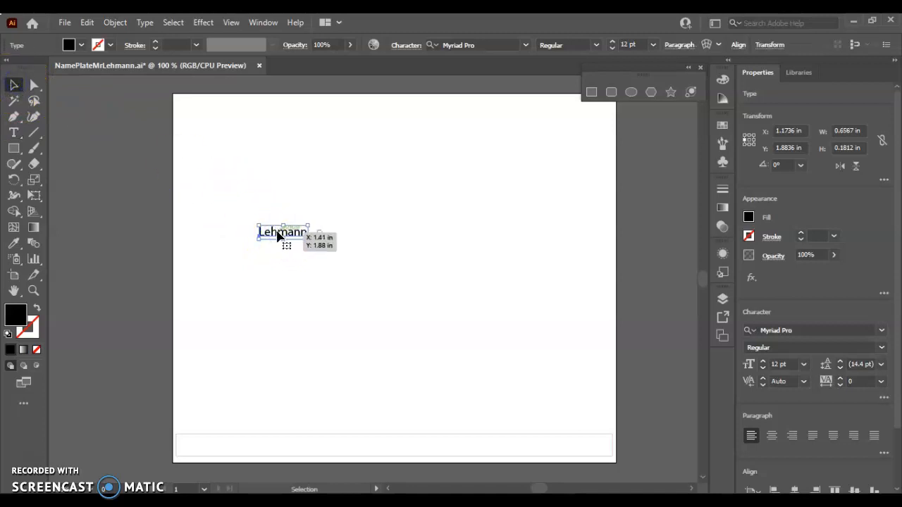
pyautogui.moveTo(282, 233); pyautogui.dragTo(299, 269)
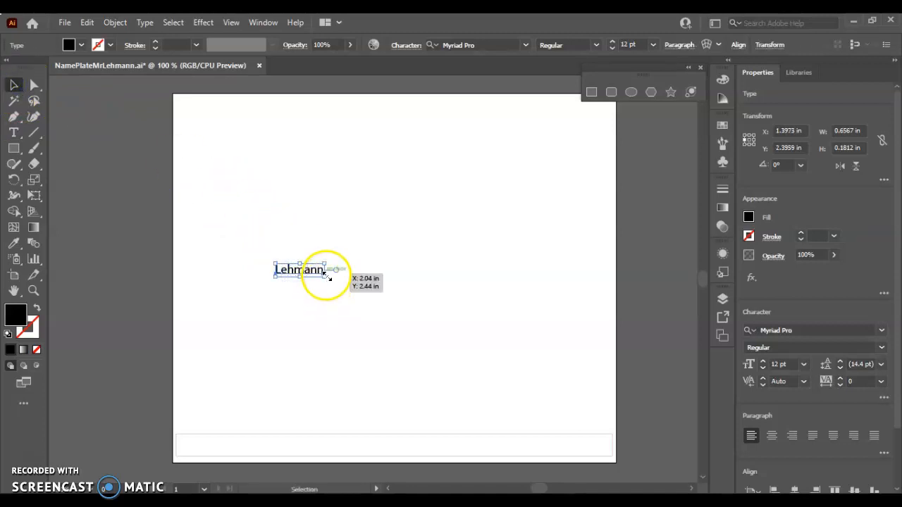
pyautogui.moveTo(329, 277); pyautogui.dragTo(595, 440)
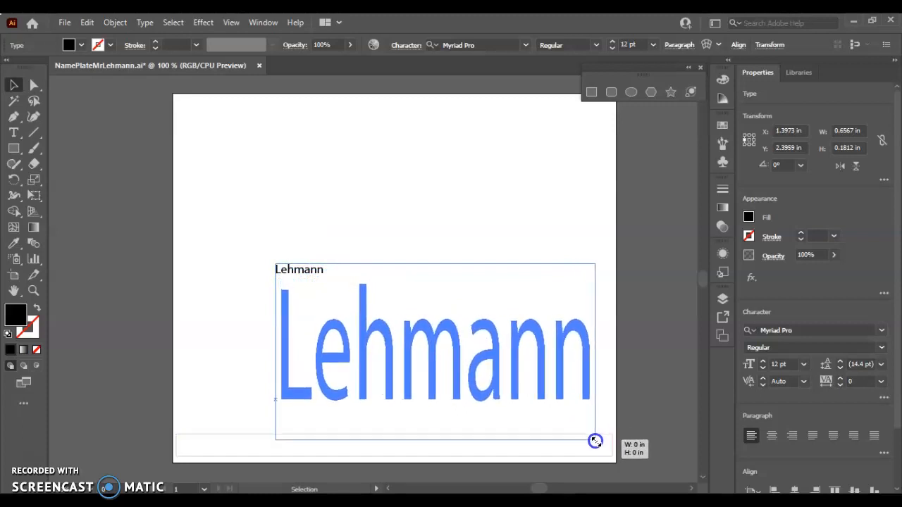
pyautogui.moveTo(596, 441); pyautogui.dragTo(599, 455)
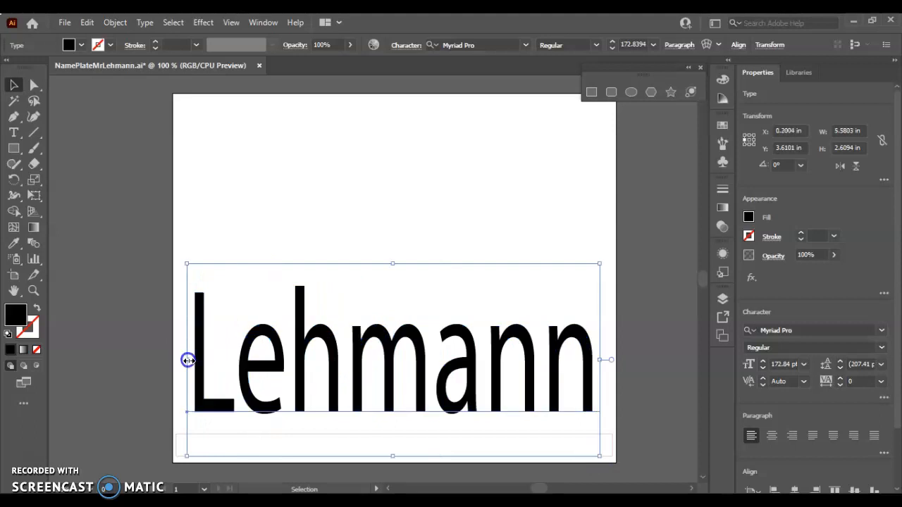
pyautogui.moveTo(188, 360); pyautogui.dragTo(198, 360)
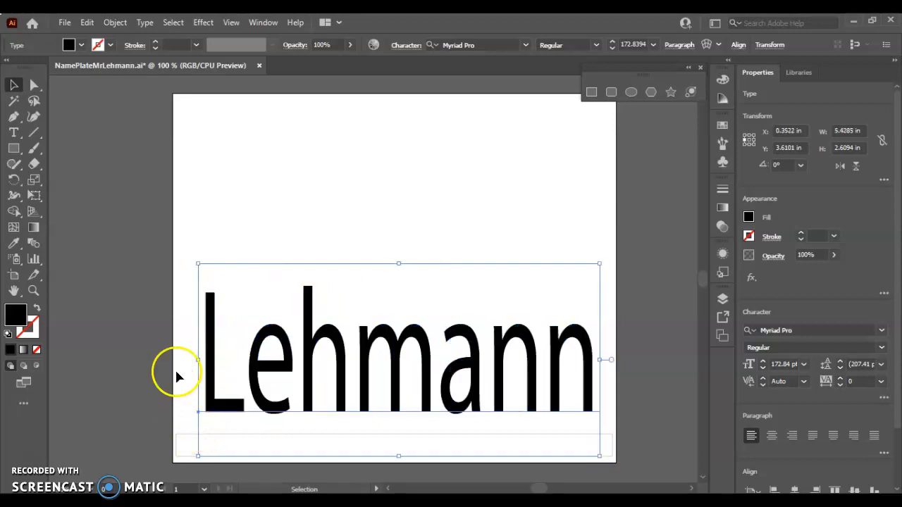
pyautogui.moveTo(599, 361)
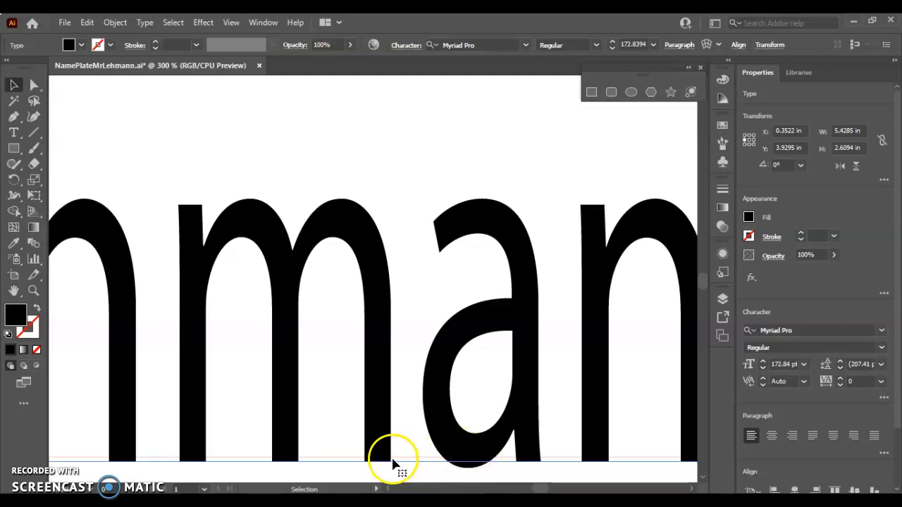
pyautogui.moveTo(342, 412)
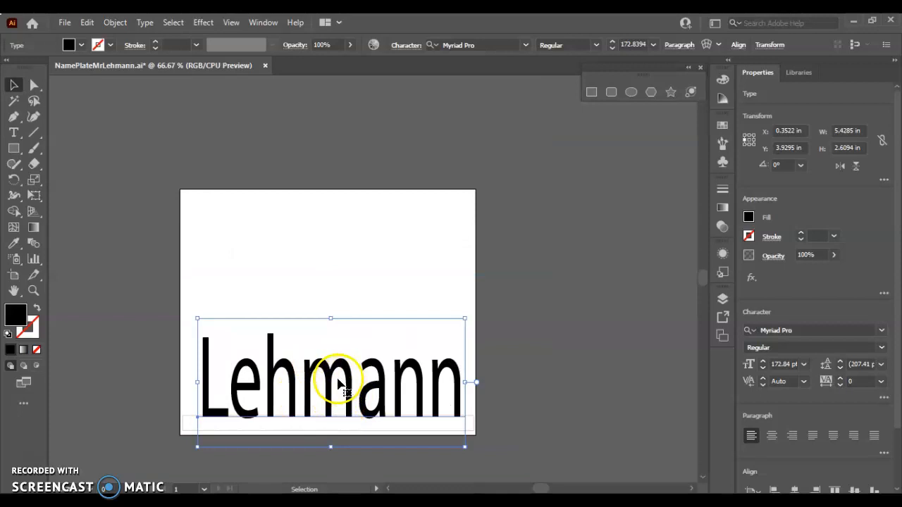
pyautogui.moveTo(504, 173)
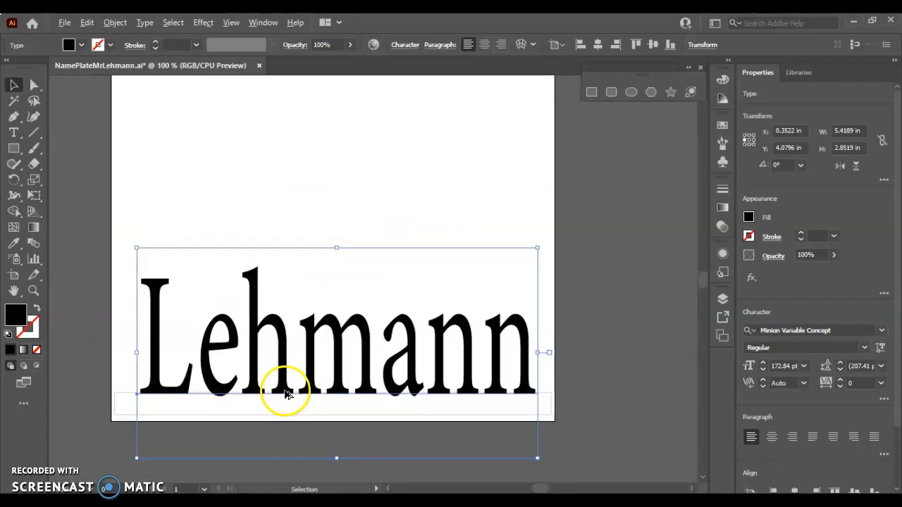
pyautogui.moveTo(303, 377)
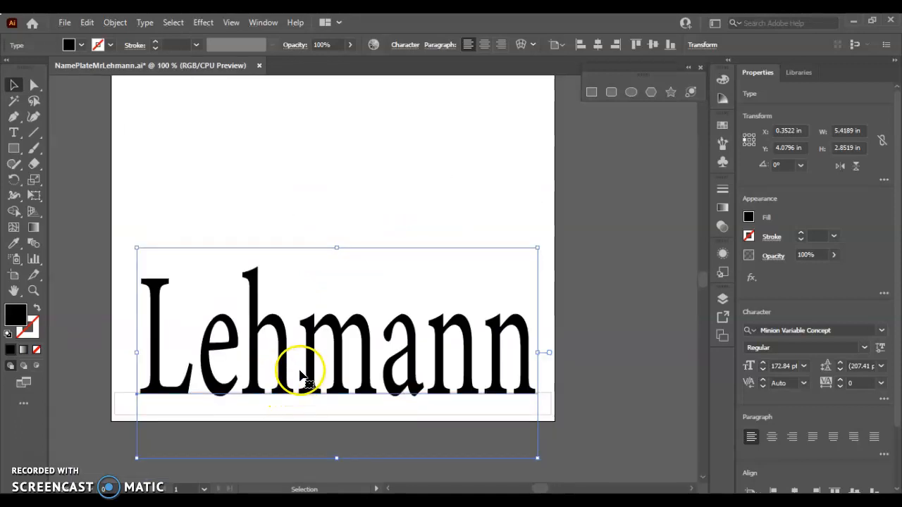
pyautogui.moveTo(134, 310)
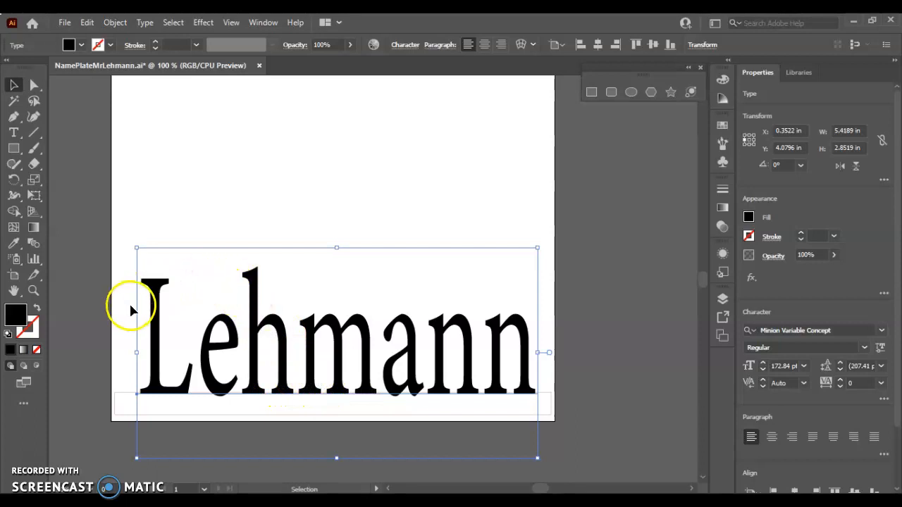
pyautogui.moveTo(125, 252)
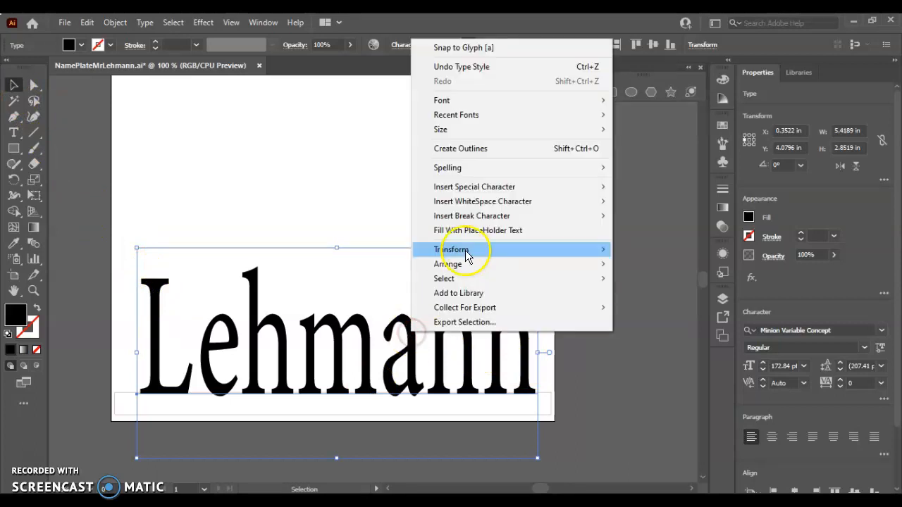
pyautogui.moveTo(458, 148)
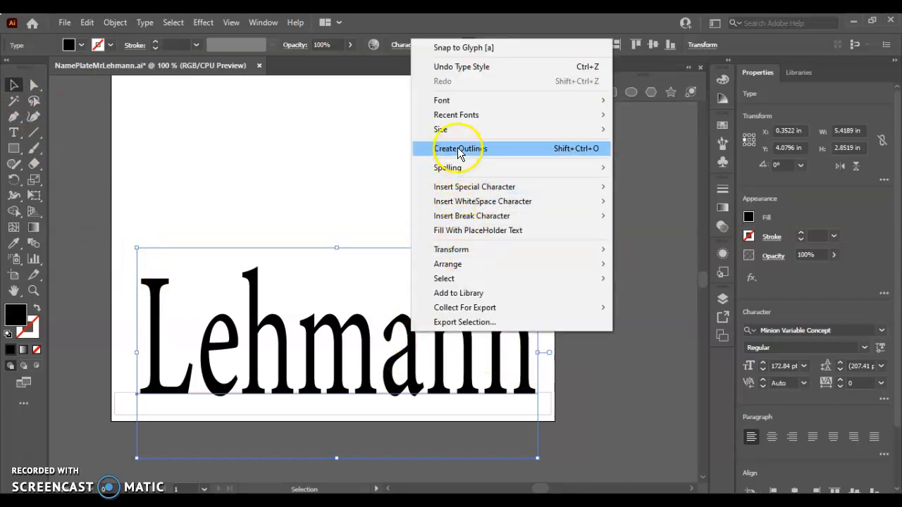
# Convert the Minion-styled Lehmann text into outlined letter shapes
pyautogui.click(458, 148)
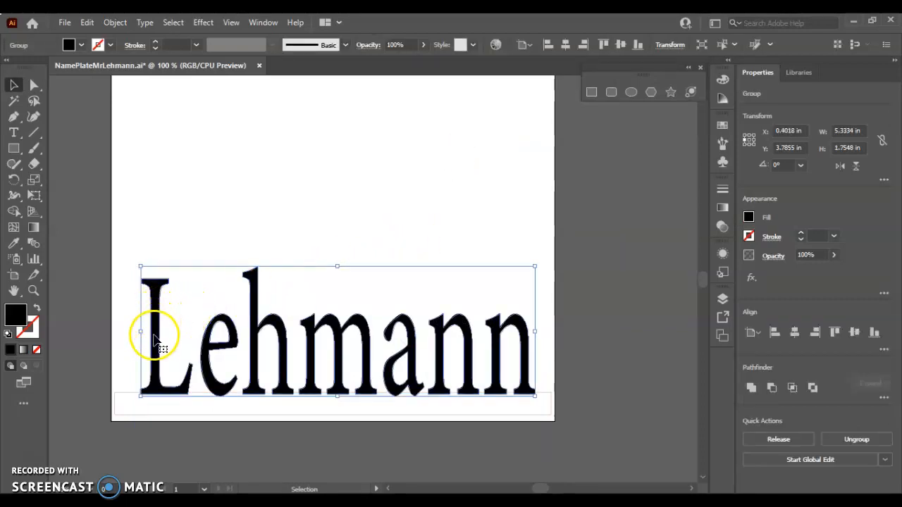
pyautogui.moveTo(391, 359)
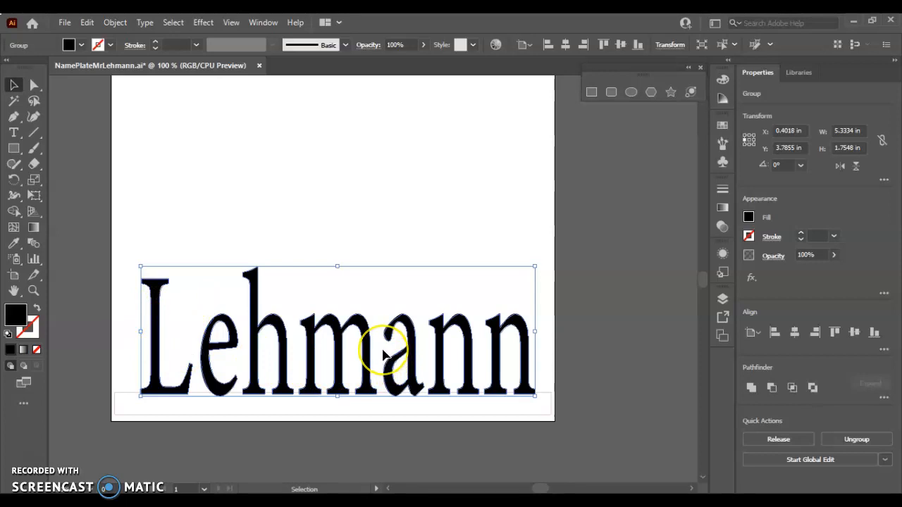
pyautogui.moveTo(232, 328)
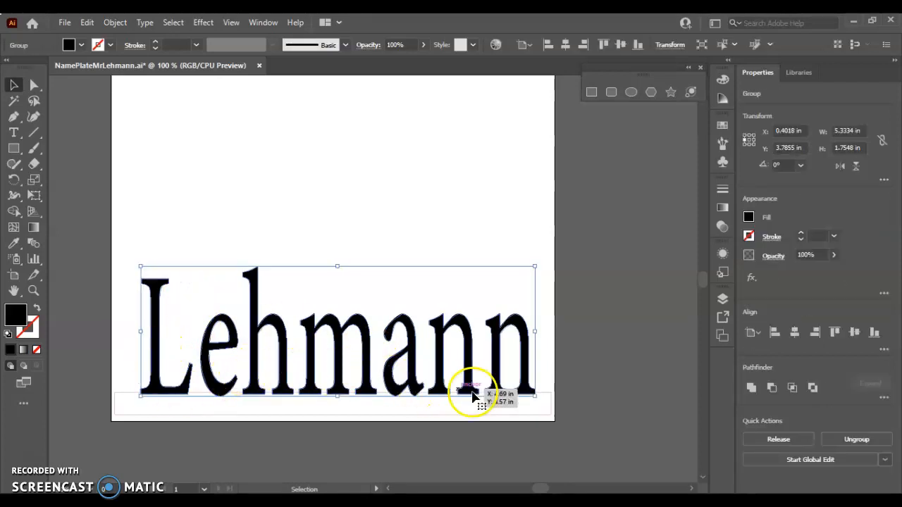
pyautogui.moveTo(264, 359)
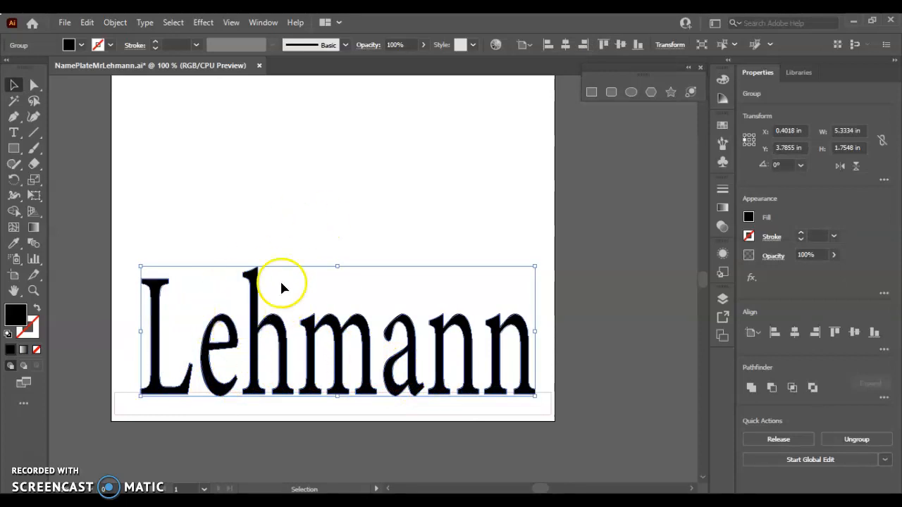
pyautogui.rightClick(282, 287)
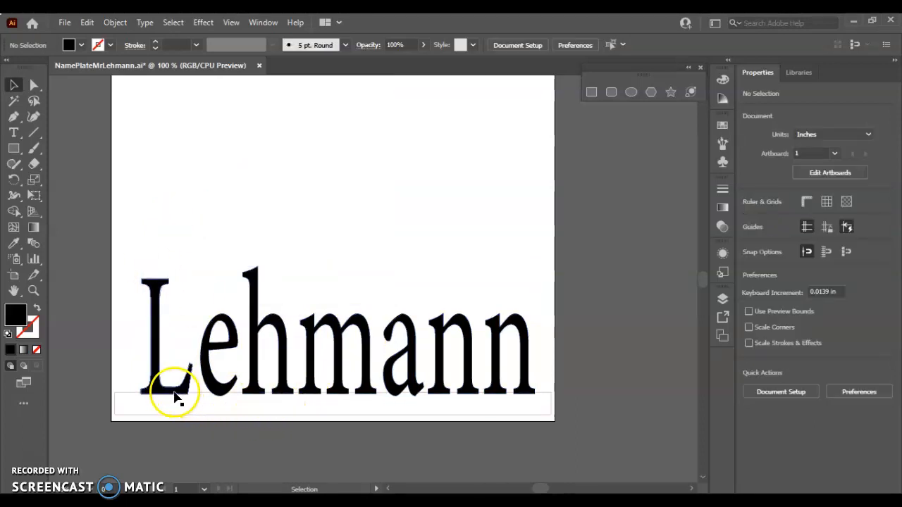
pyautogui.moveTo(176, 345)
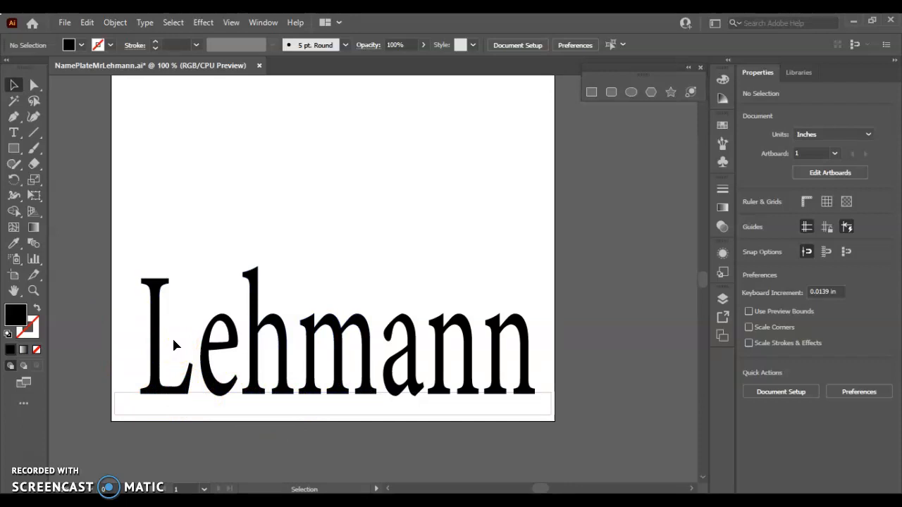
# Marquee-select the outlined Lehmann letters with the bottom rectangle and merge the overlapping shapes
pyautogui.moveTo(176, 345); pyautogui.dragTo(306, 393)
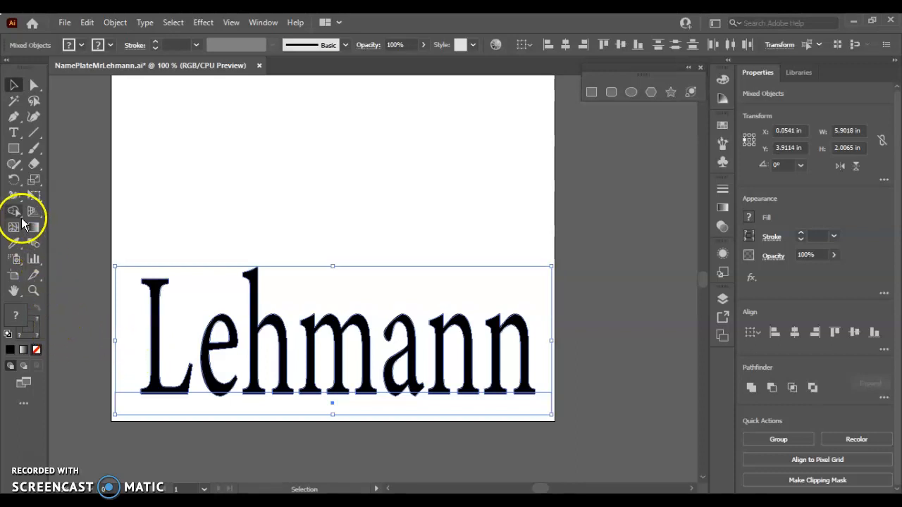
pyautogui.click(14, 211)
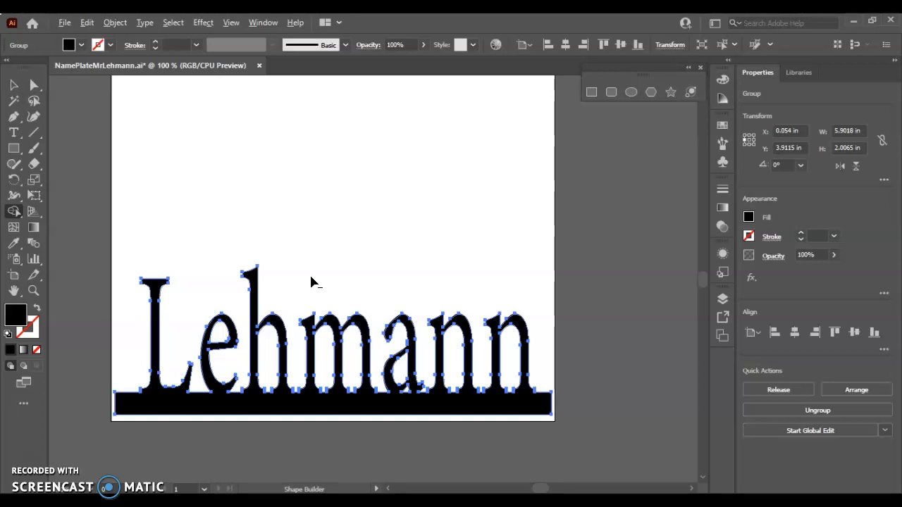
pyautogui.moveTo(315, 283)
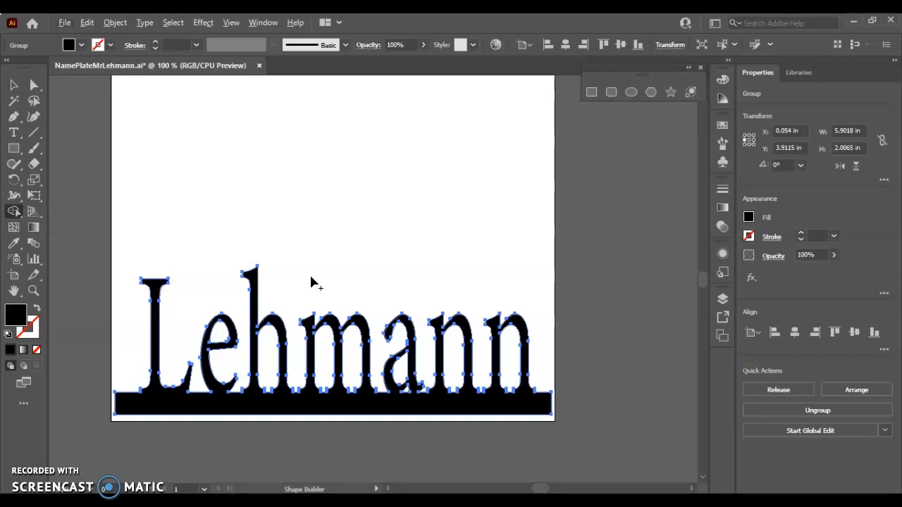
pyautogui.moveTo(292, 370)
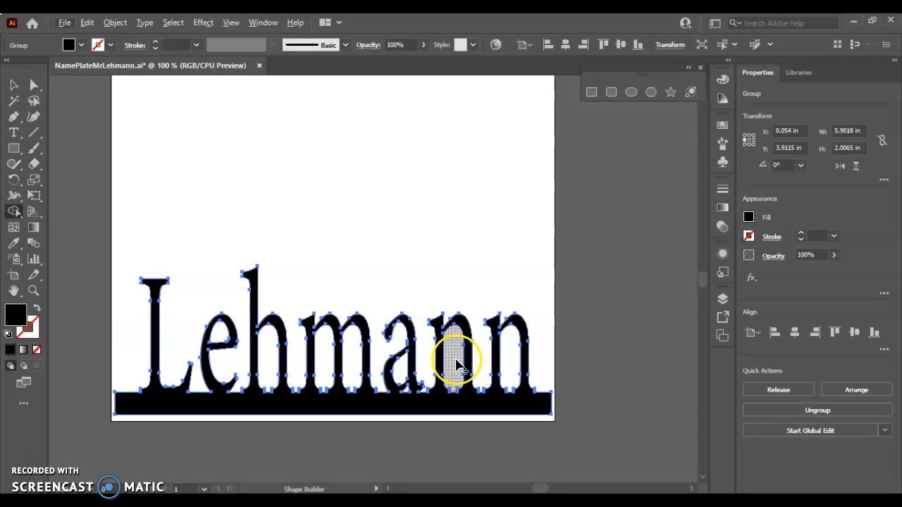
pyautogui.moveTo(453, 365)
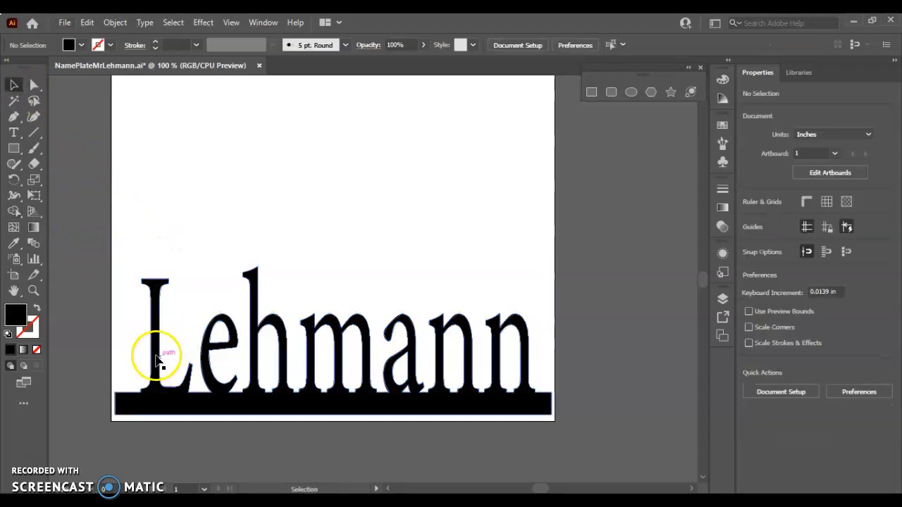
# Select the merged nameplate shape and enter a 0.001 stroke weight
pyautogui.click(169, 353)
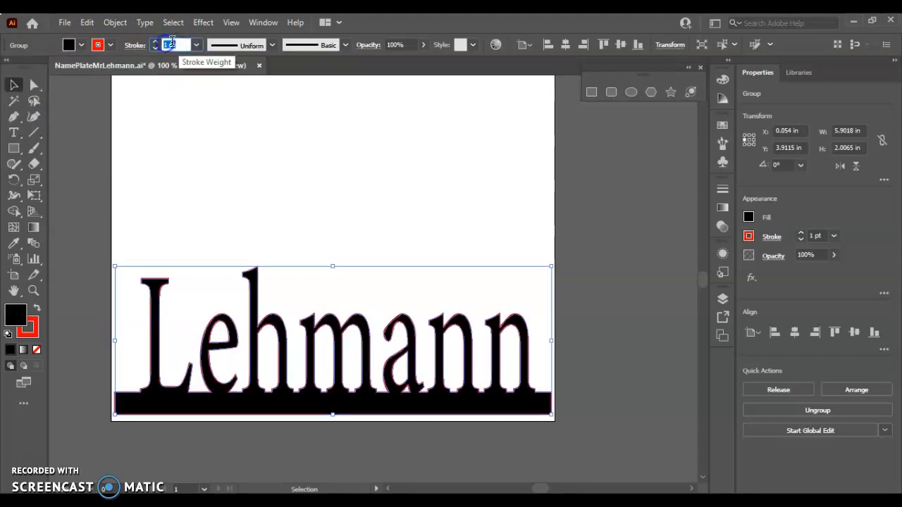
pyautogui.write('.001')
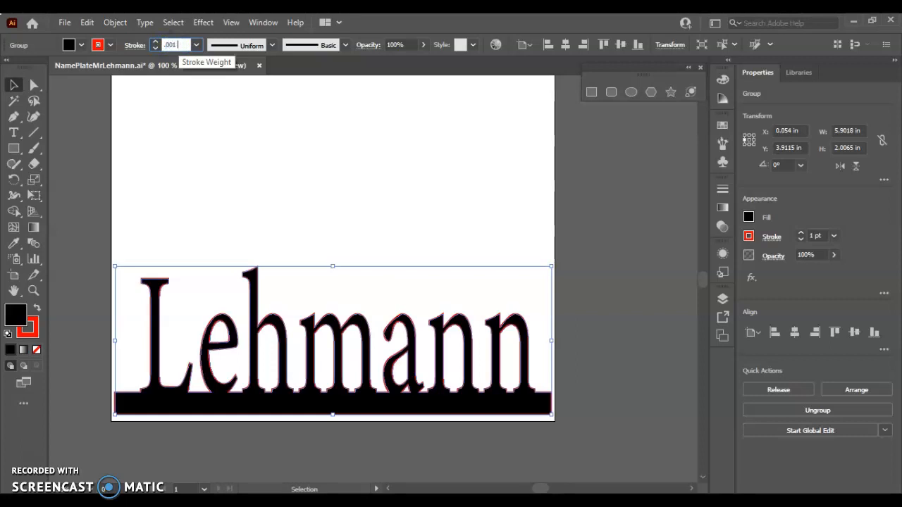